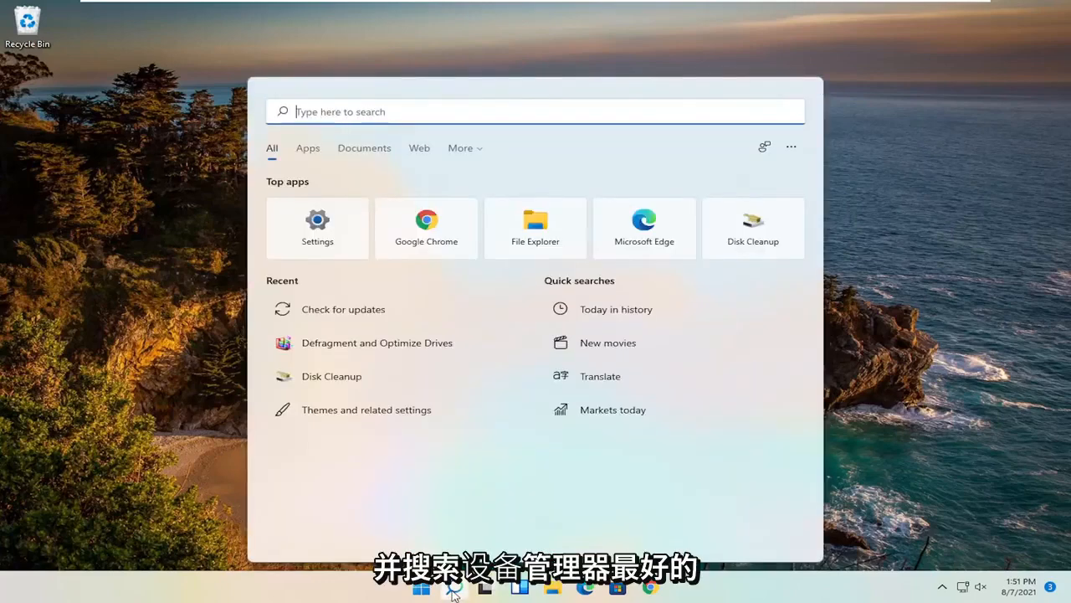
Step: Search the Start menu for "dev" to find Device Manager
text(dev)
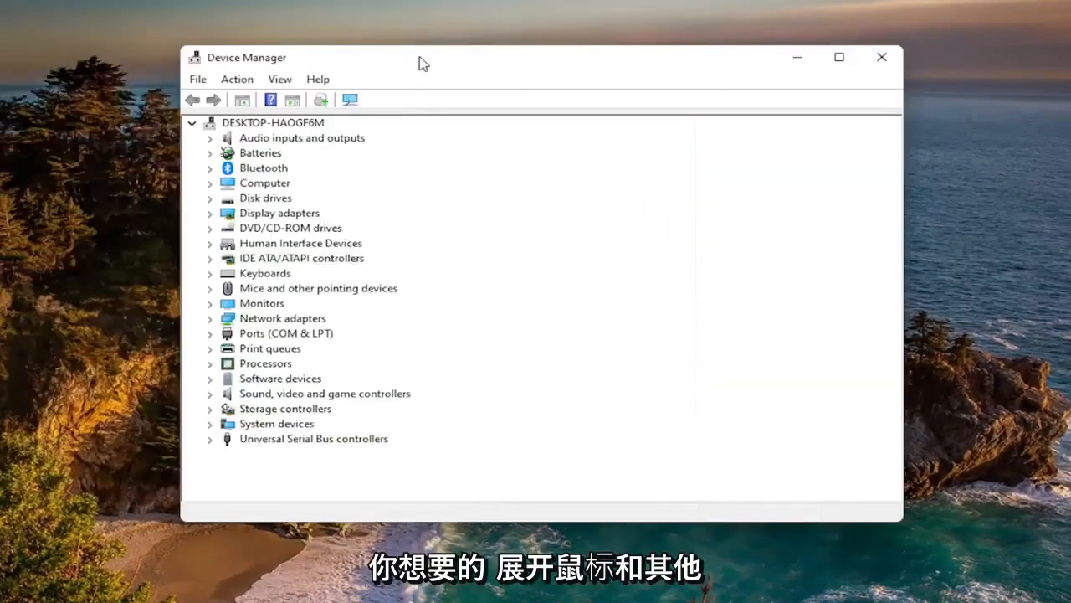
Step: Run an automatic driver search for the VMware Pointing Device and check Windows Update for newer drivers
click(319, 288)
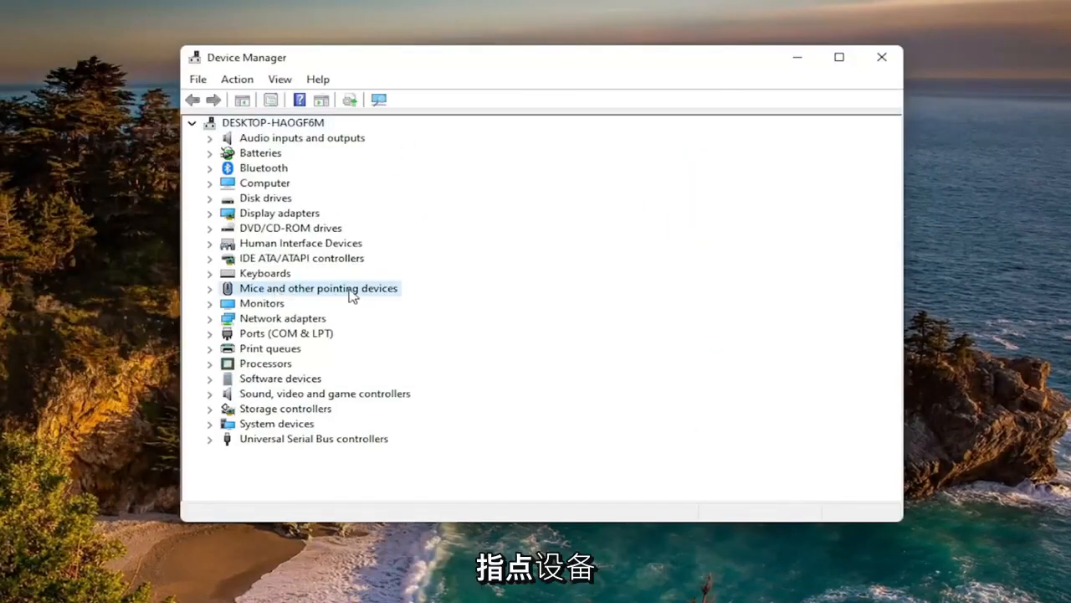
click(209, 288)
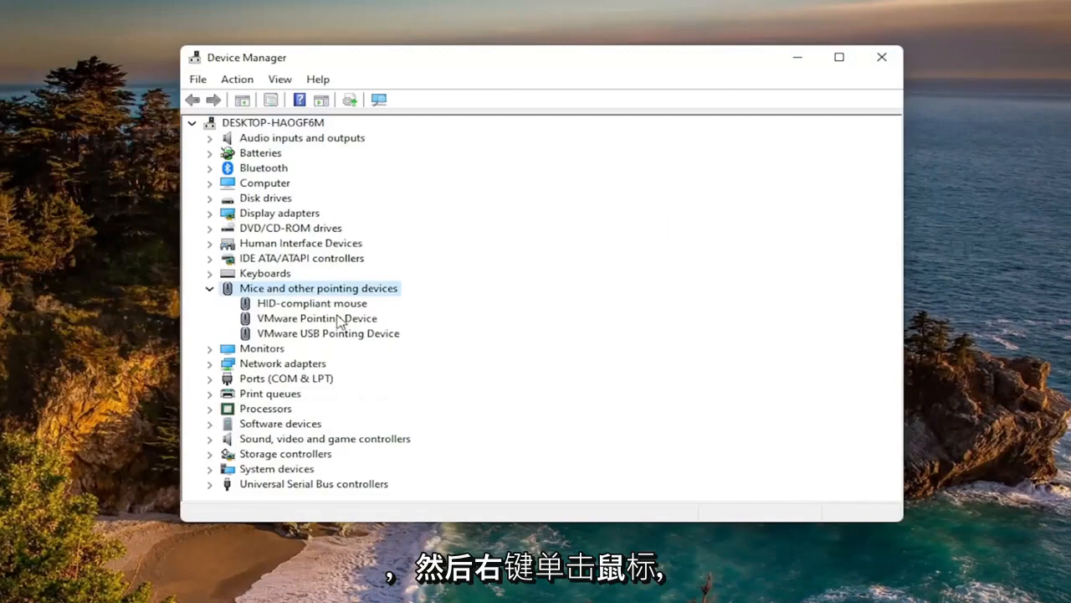
click(316, 318)
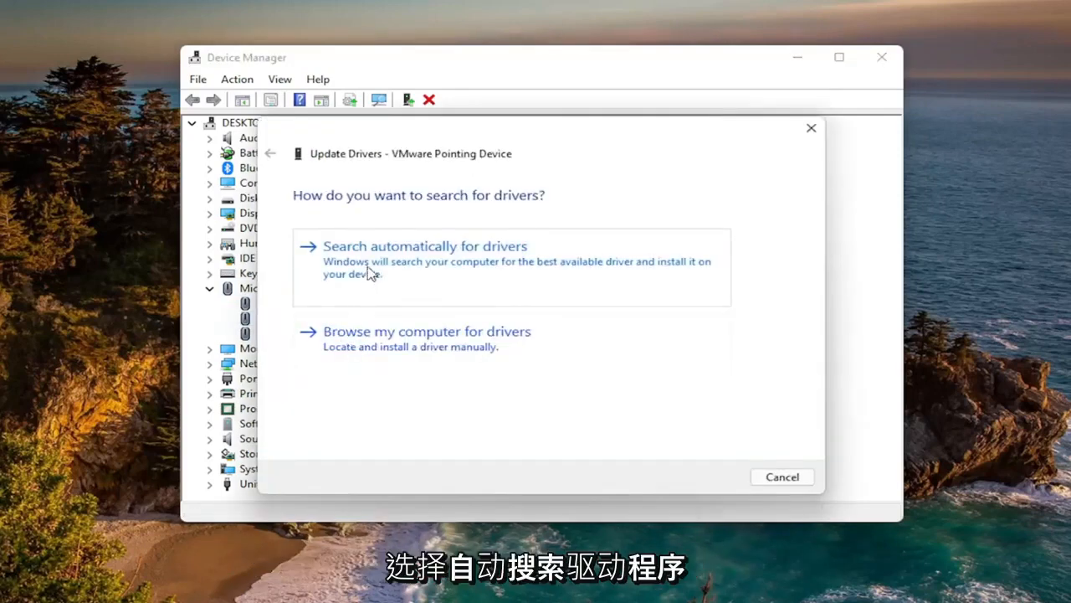
click(425, 244)
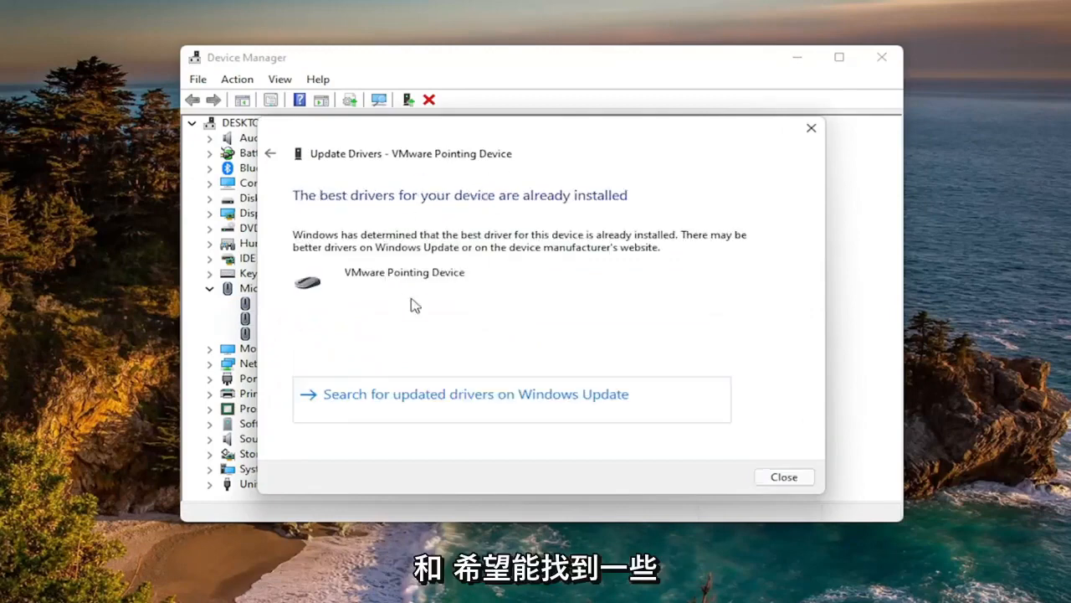
mouse_move(476, 277)
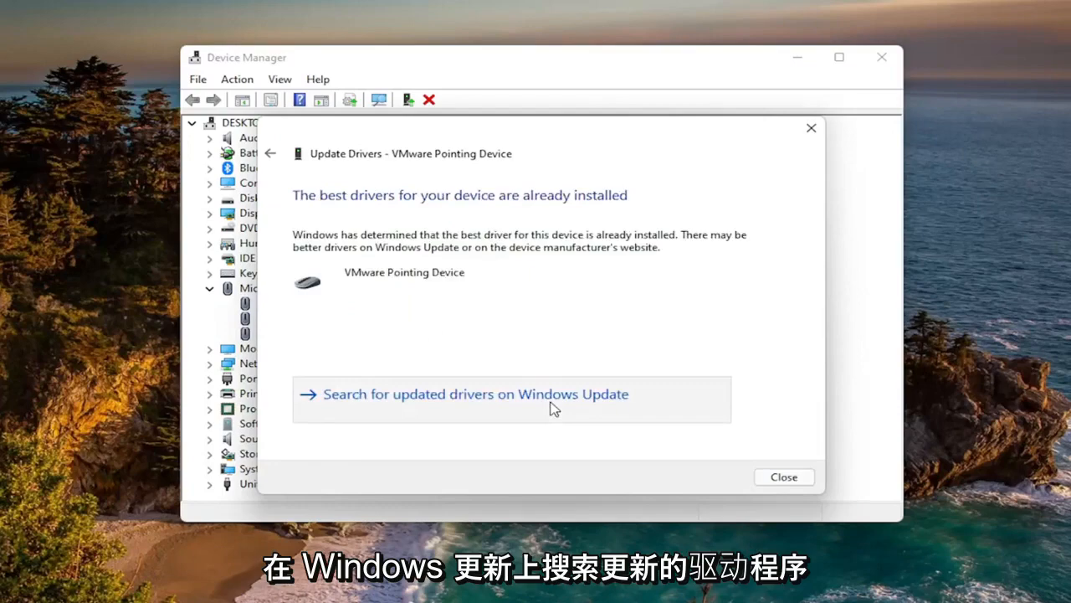
click(476, 393)
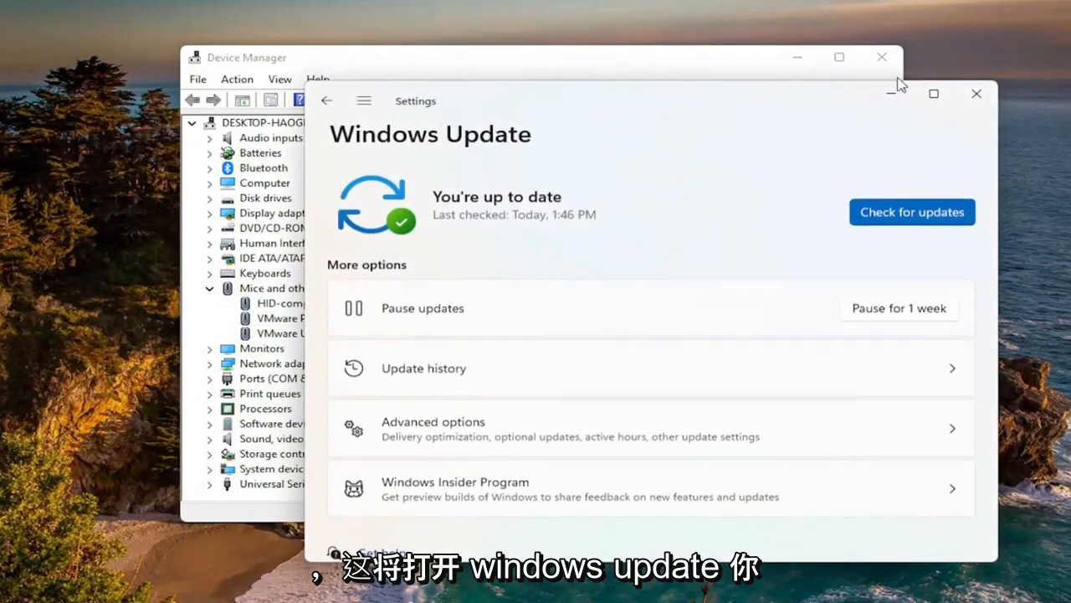
mouse_move(976, 93)
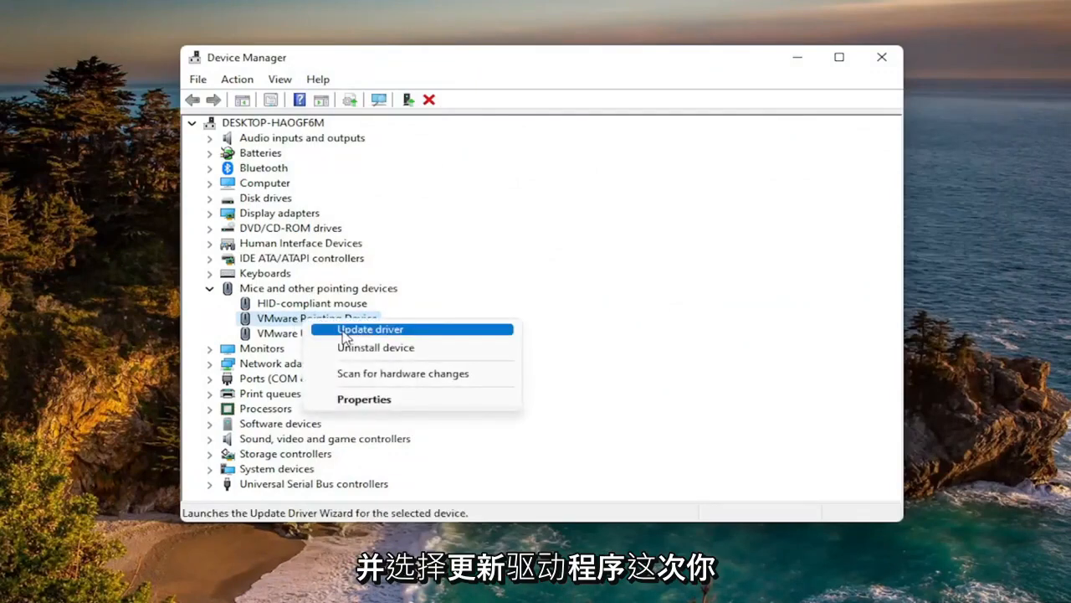
Step: Reinstall the VMware Pointing Device driver by picking it from the list of compatible drivers on this computer
click(370, 328)
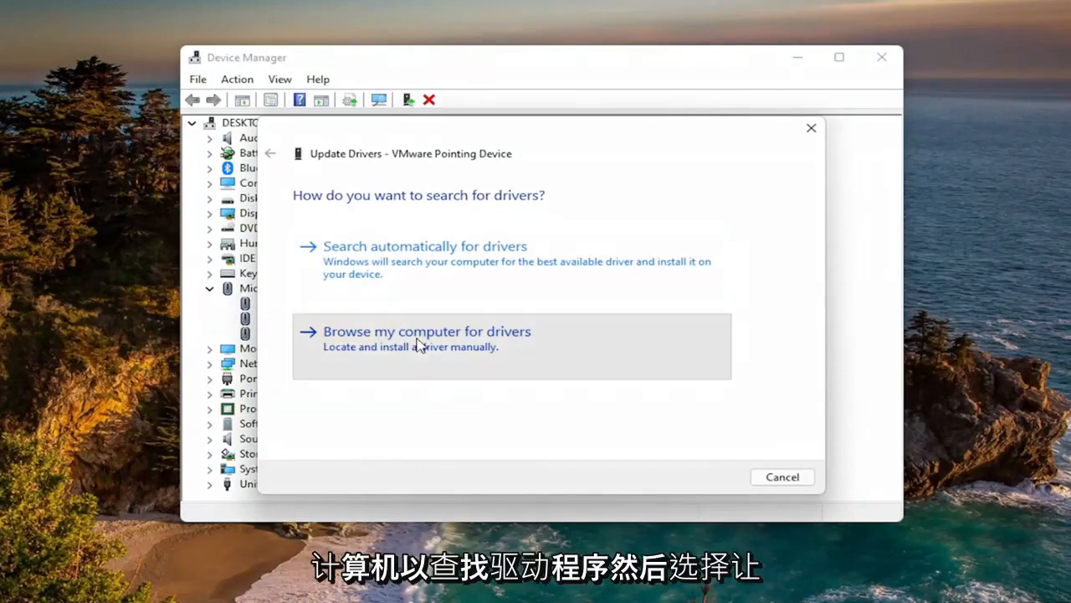
click(427, 331)
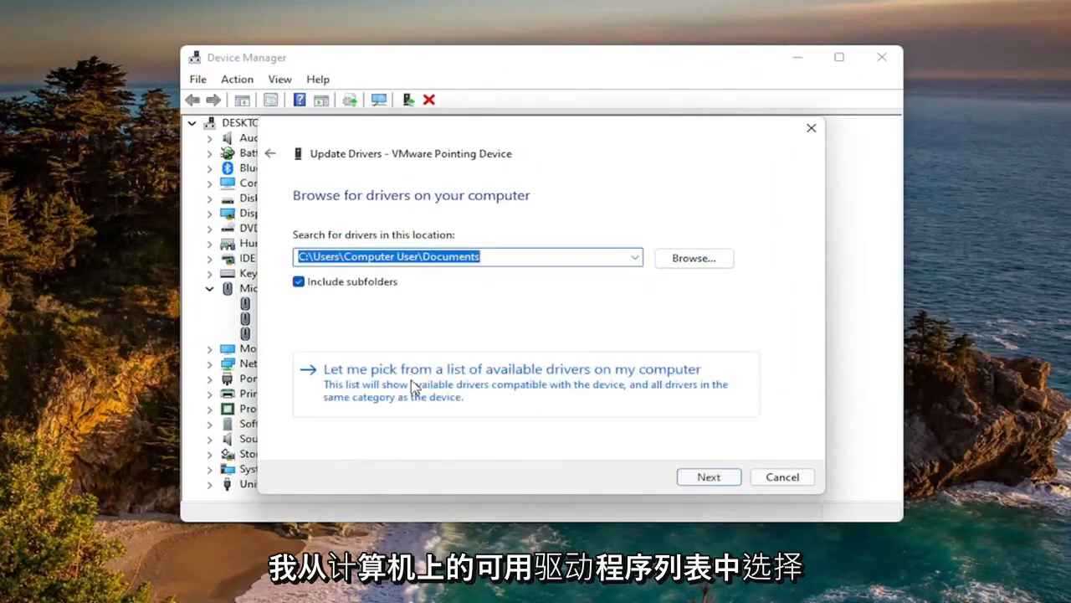
mouse_move(485, 388)
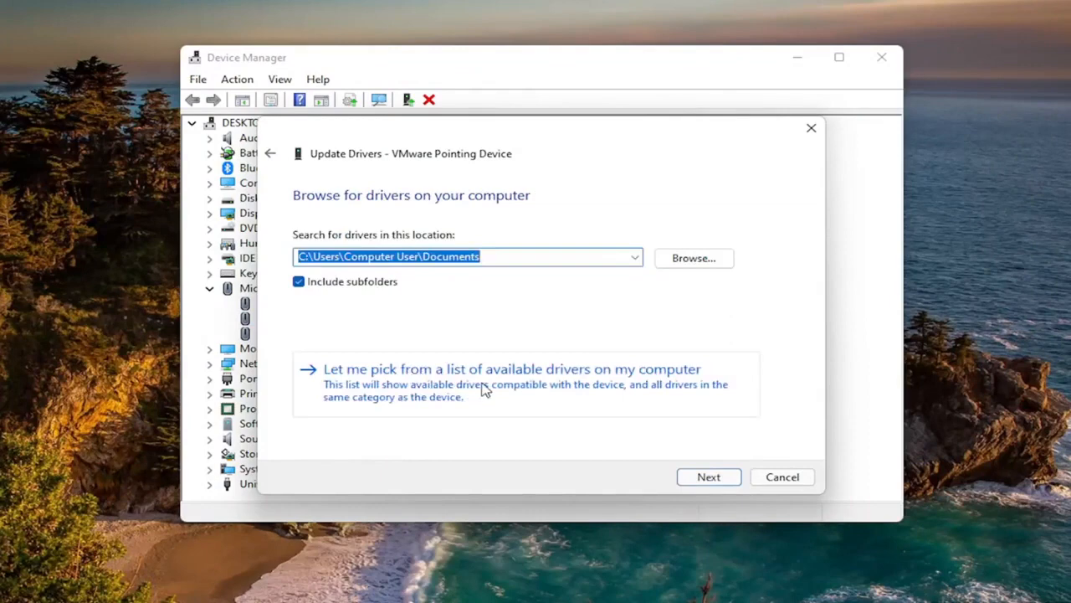
click(512, 368)
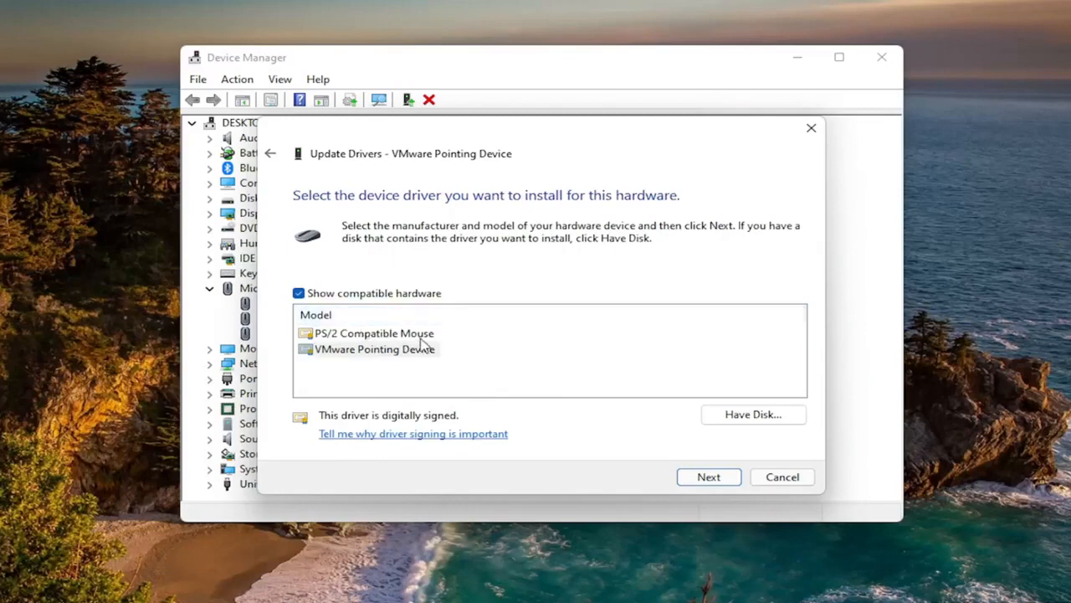
mouse_move(394, 355)
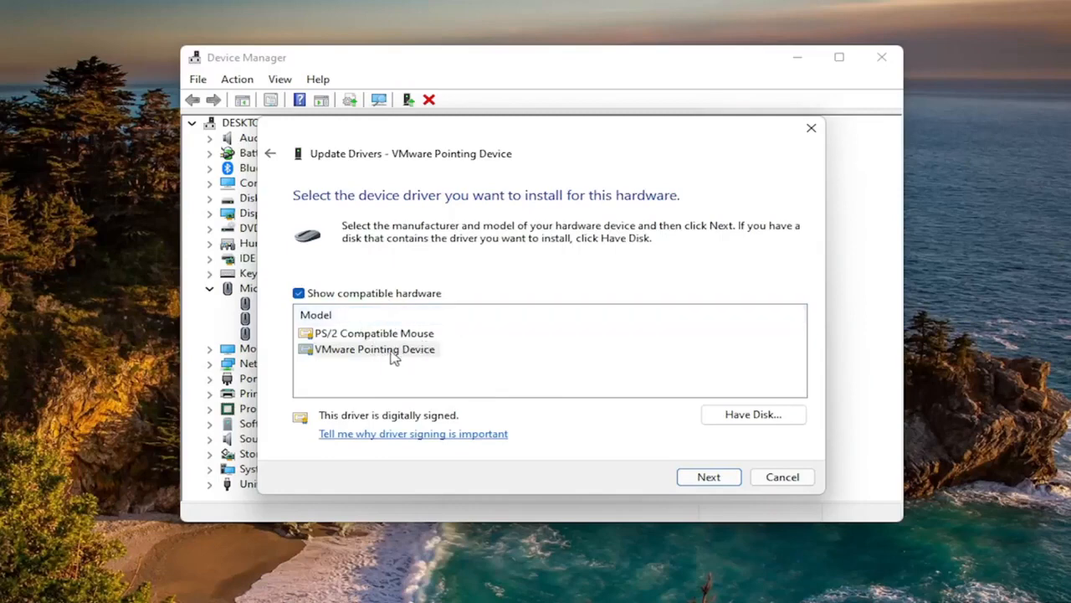
mouse_move(389, 371)
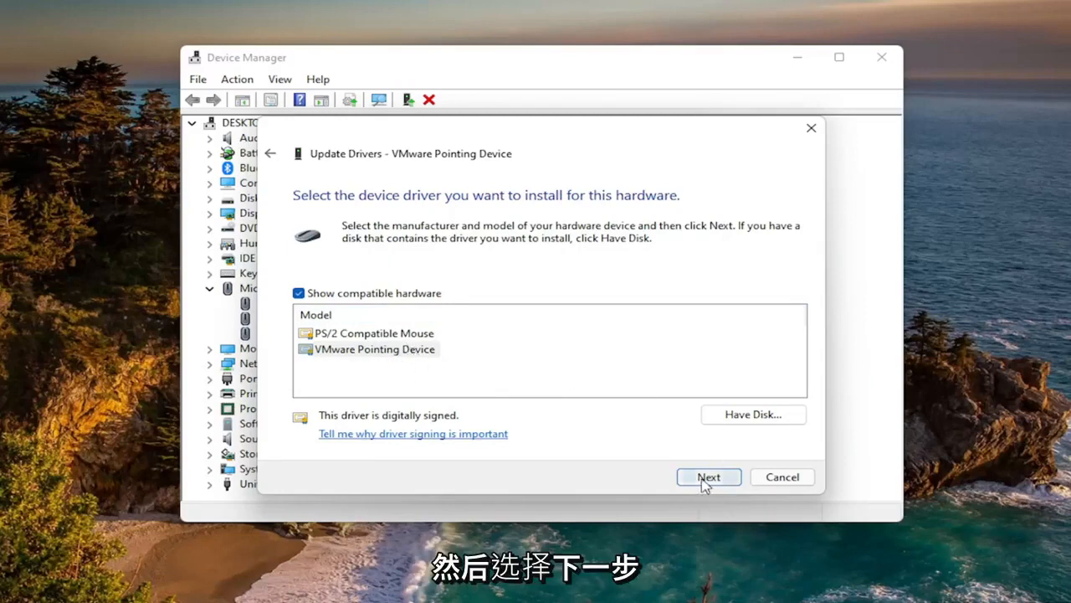
click(708, 476)
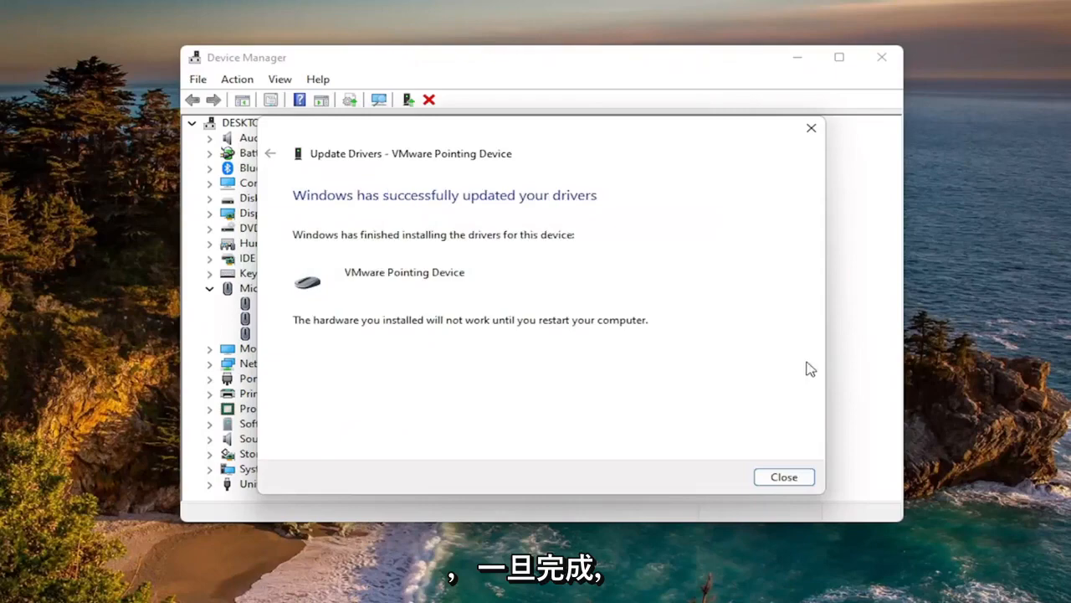
Step: Close the Update Drivers wizard and accept the restart prompt
click(783, 476)
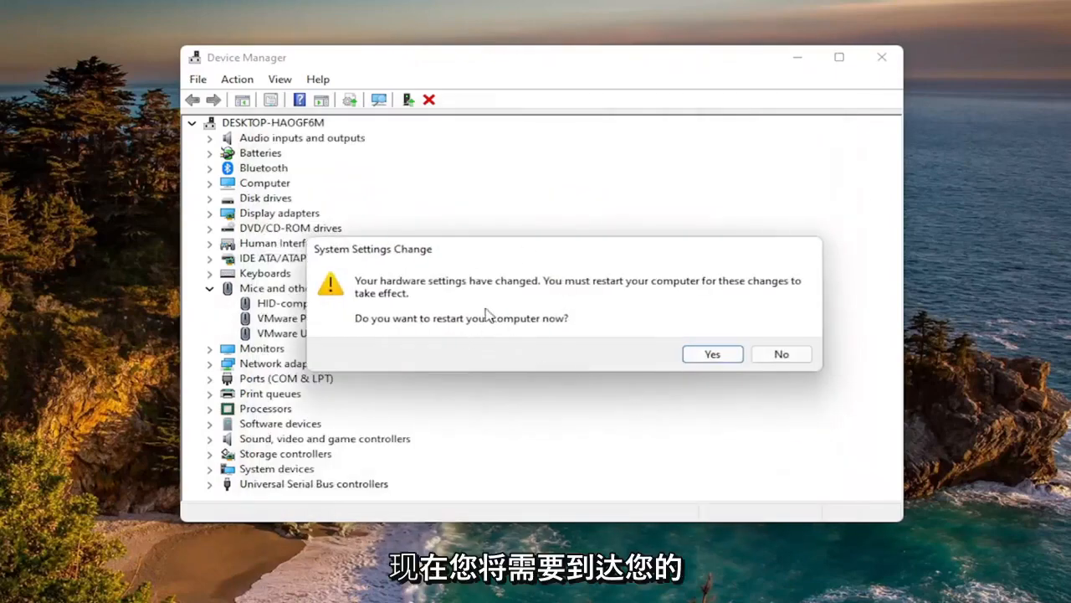
mouse_move(515, 352)
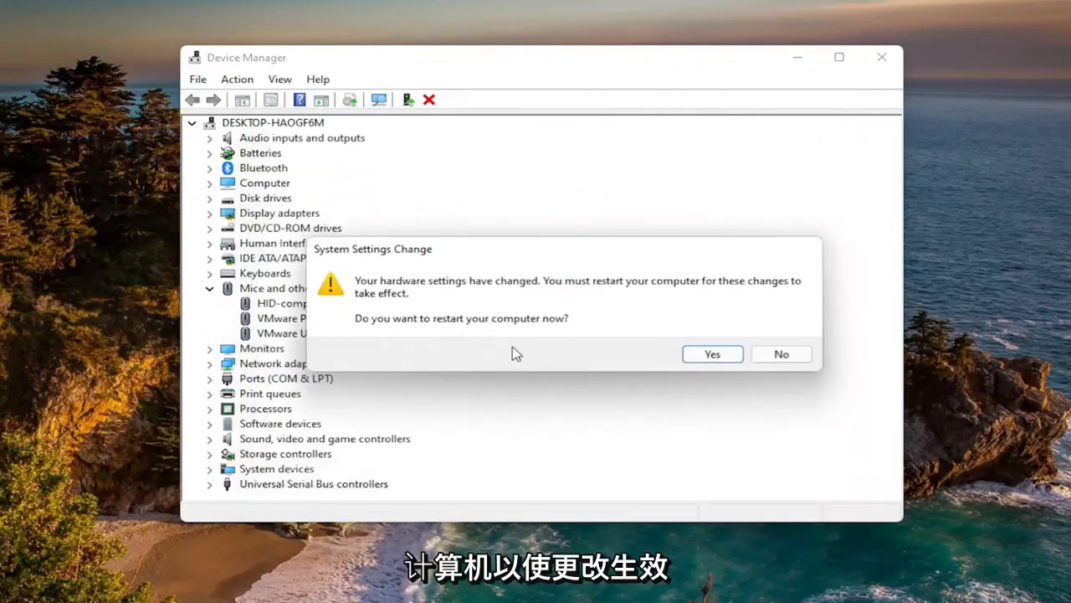
click(711, 353)
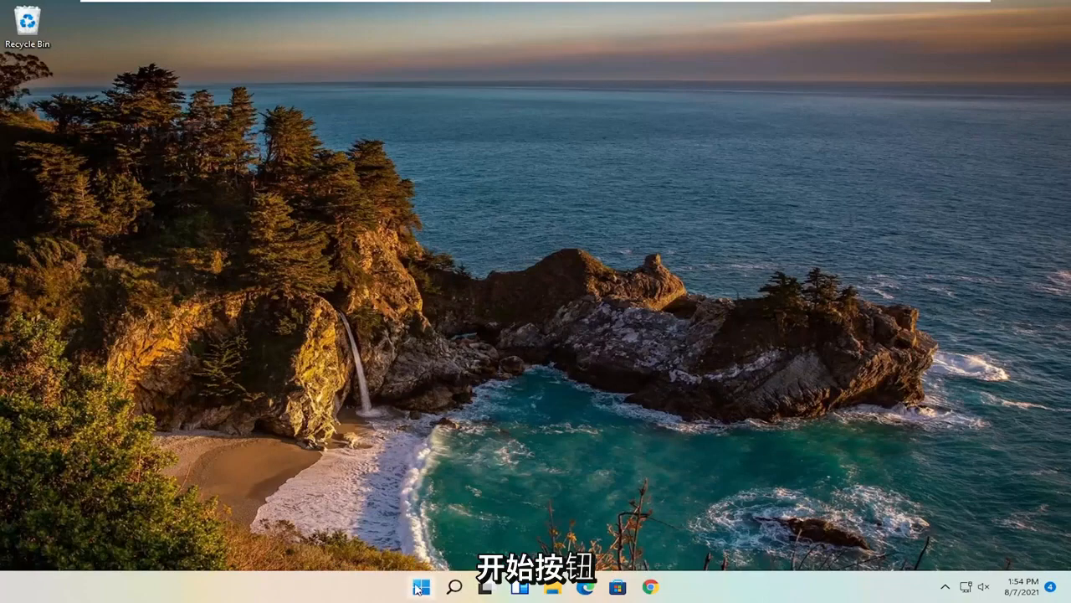
Step: Launch Task Manager and bring up options for the Antimalware Service Executable process
right_click(422, 585)
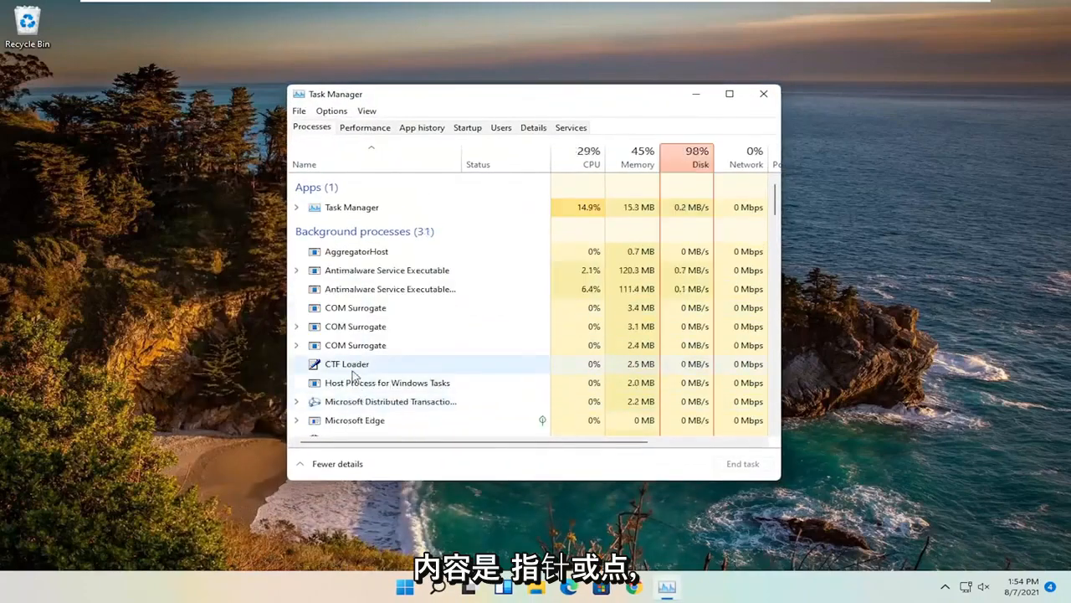
scroll(down, 3)
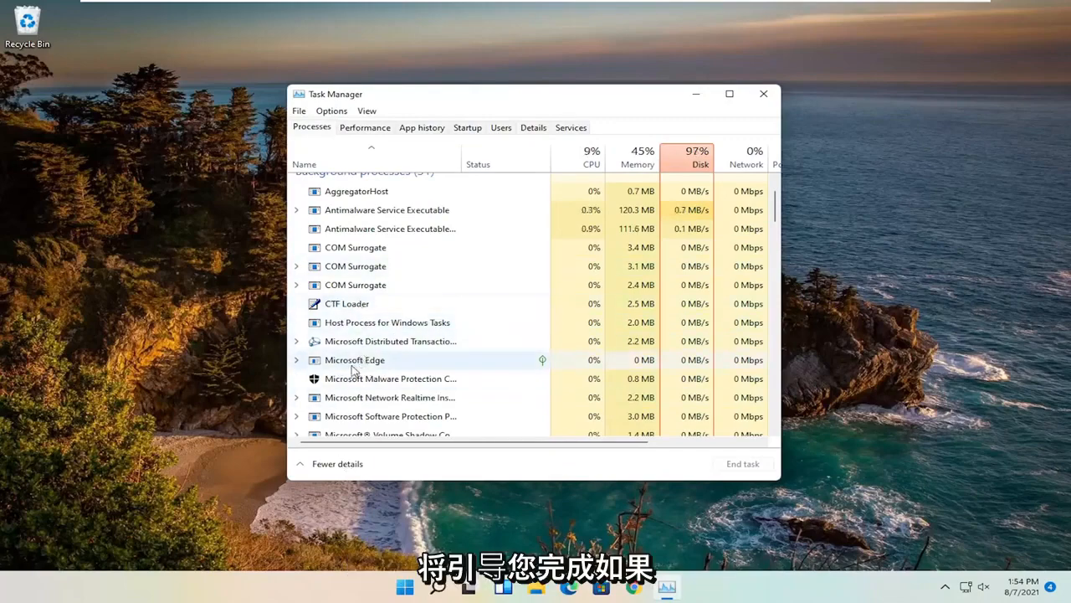
scroll(down, 3)
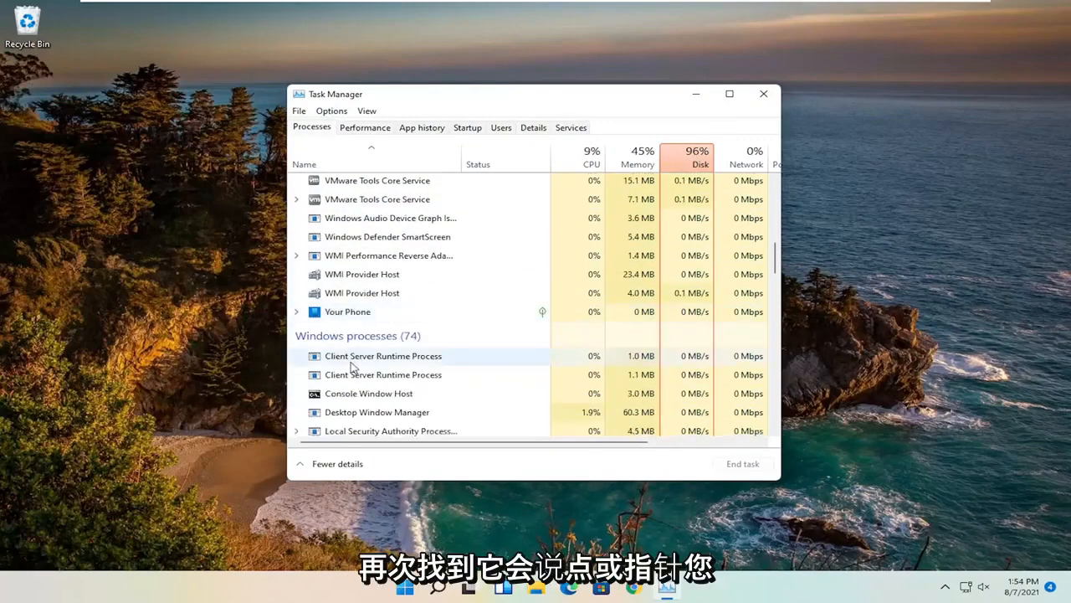
mouse_move(419, 298)
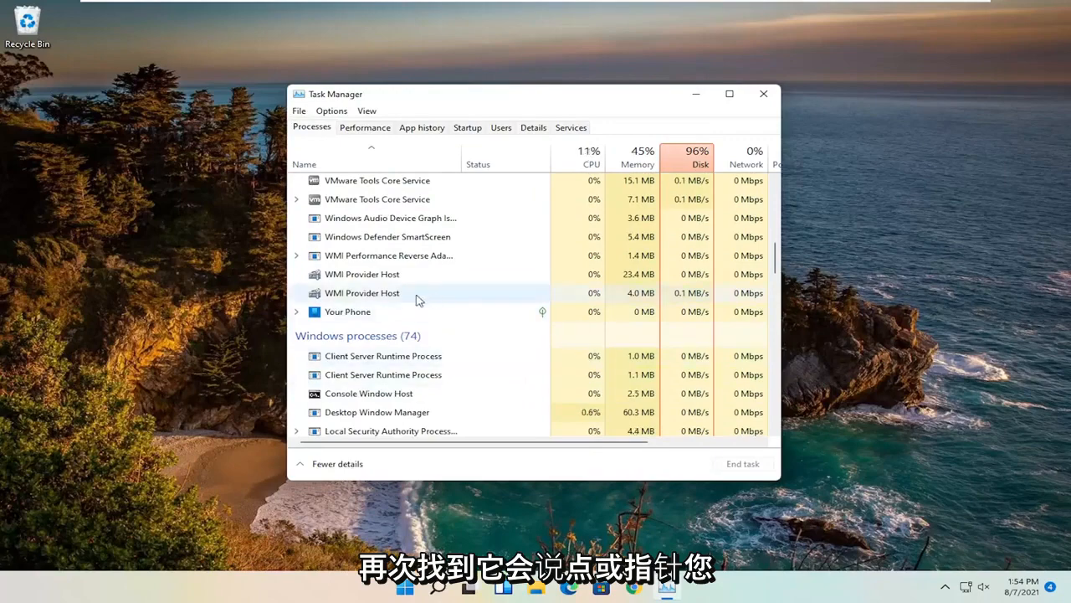
right_click(388, 267)
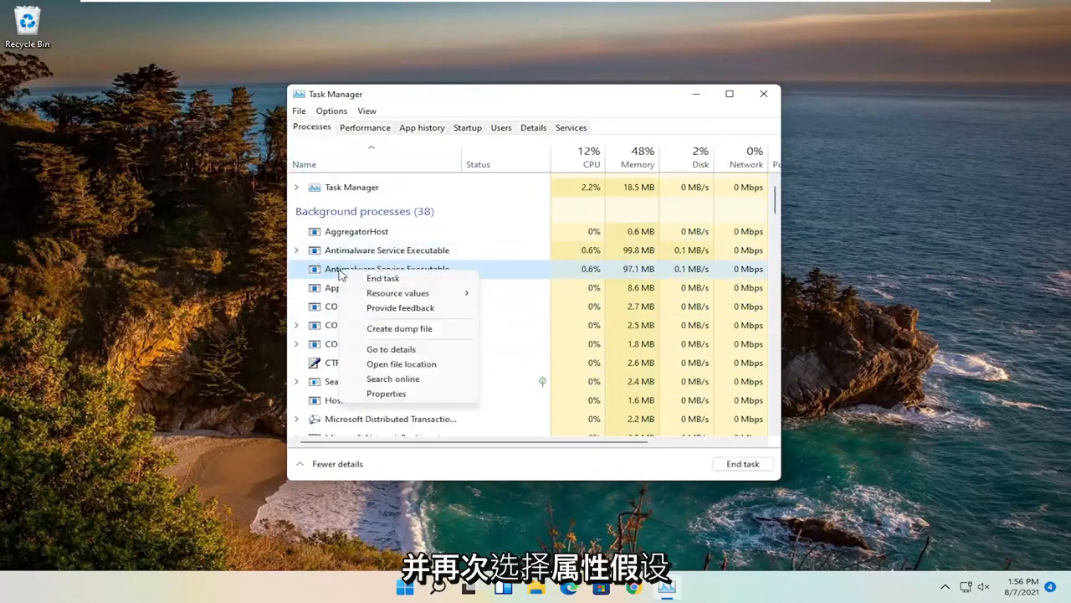
Step: Set the MsMpEngCP program to run in Windows 7/8 compatibility mode and close Task Manager
click(385, 393)
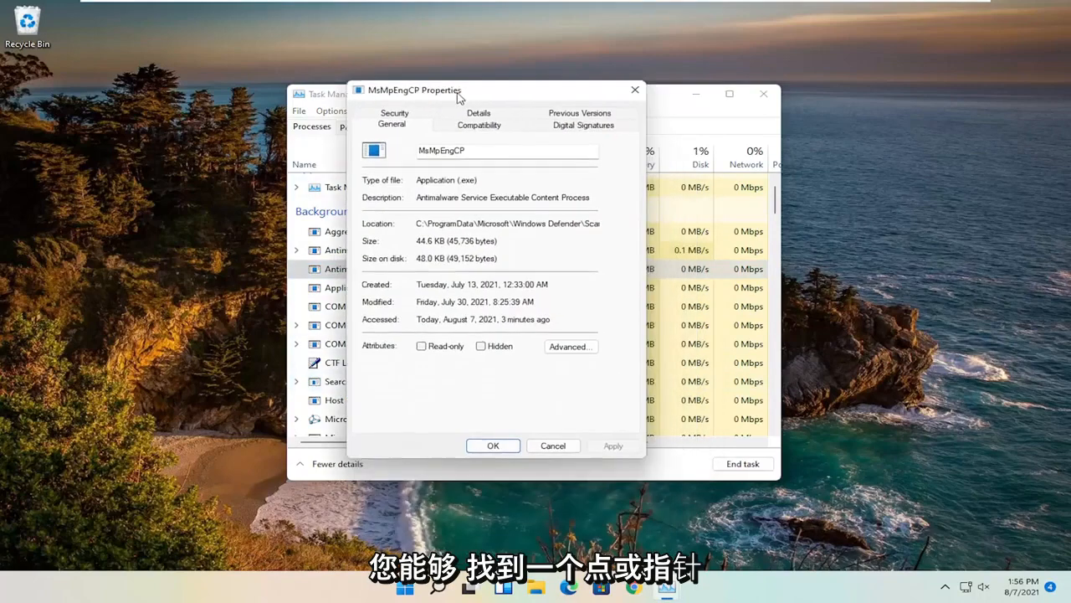
click(479, 124)
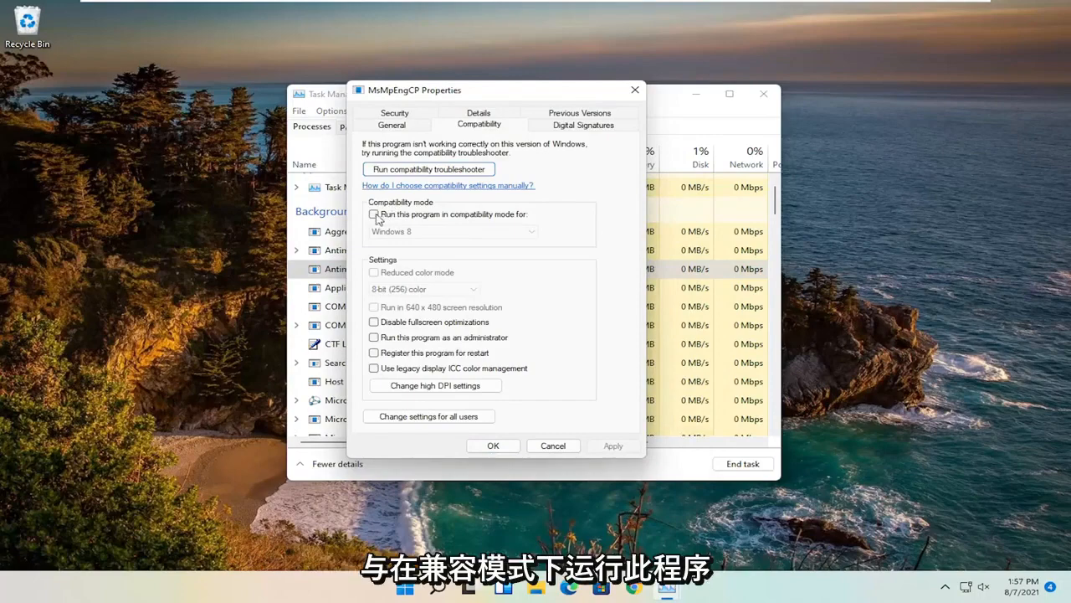
click(373, 214)
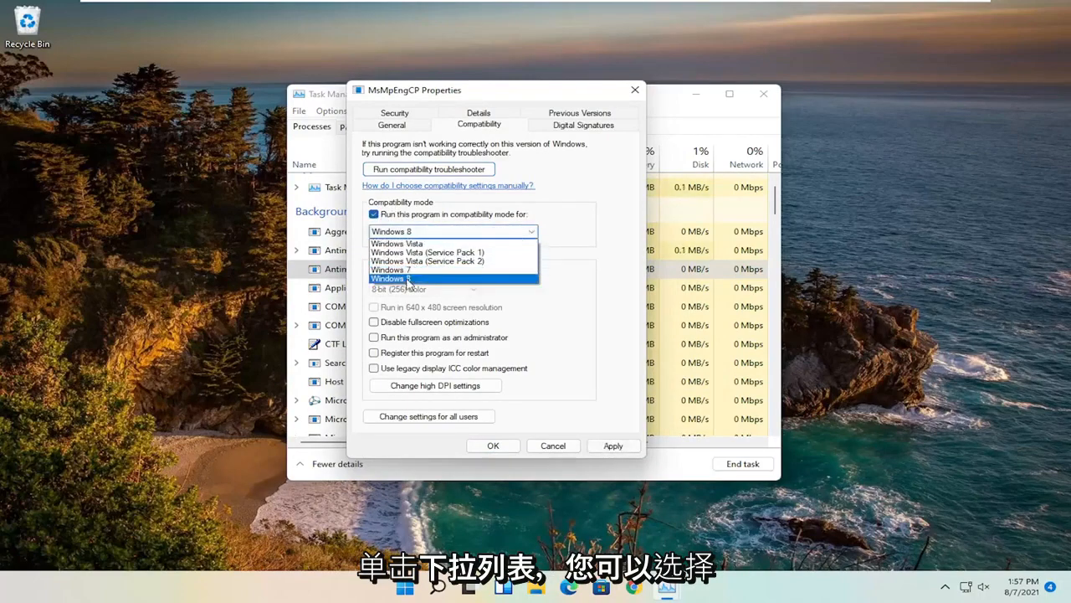
click(394, 270)
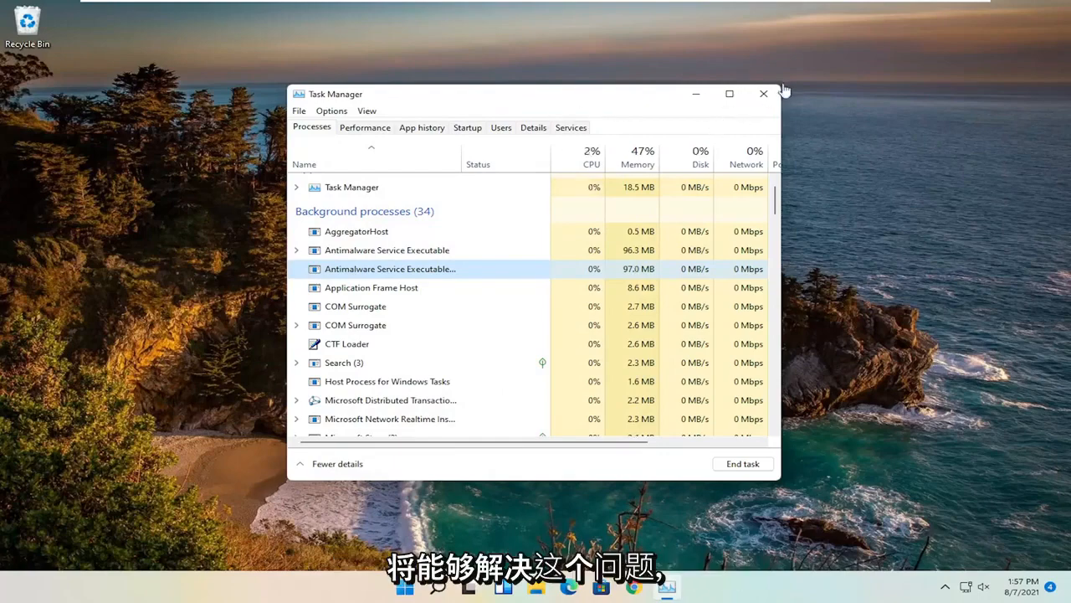
click(764, 94)
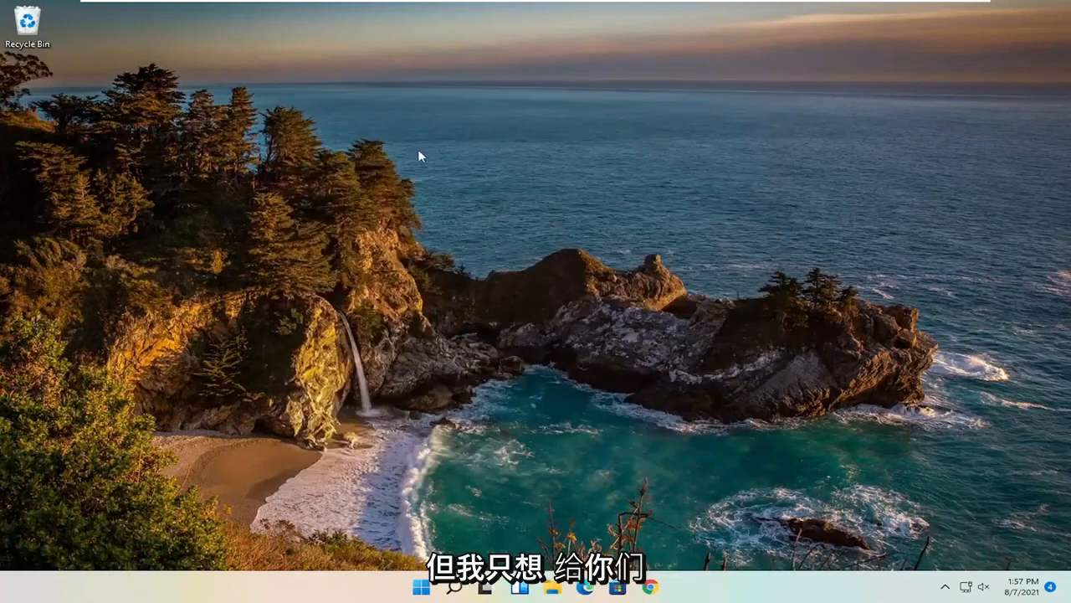